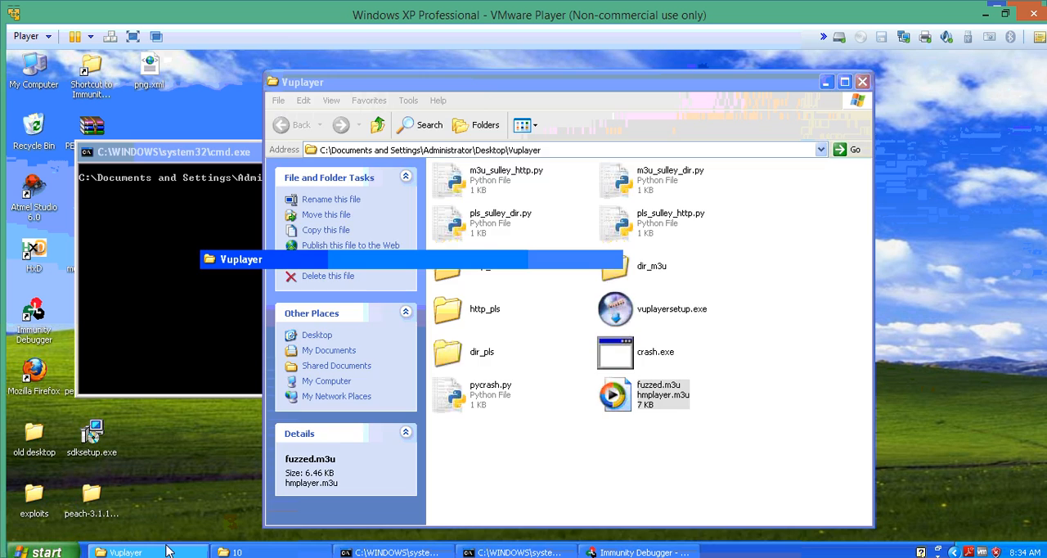
Bring the command prompt forward and restore the Vuplayer folder window showing crash.exe
left_click(237, 549)
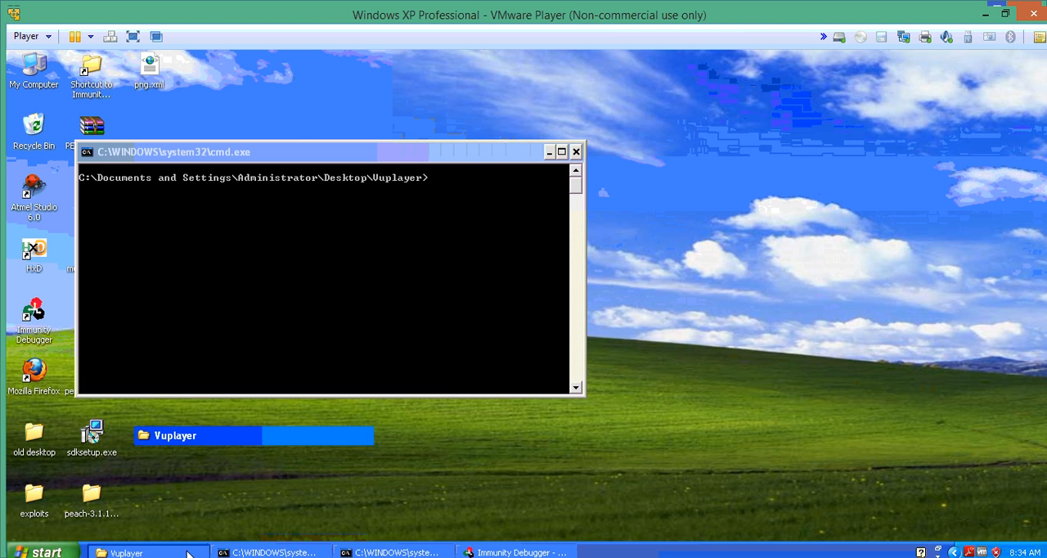
left_click(130, 551)
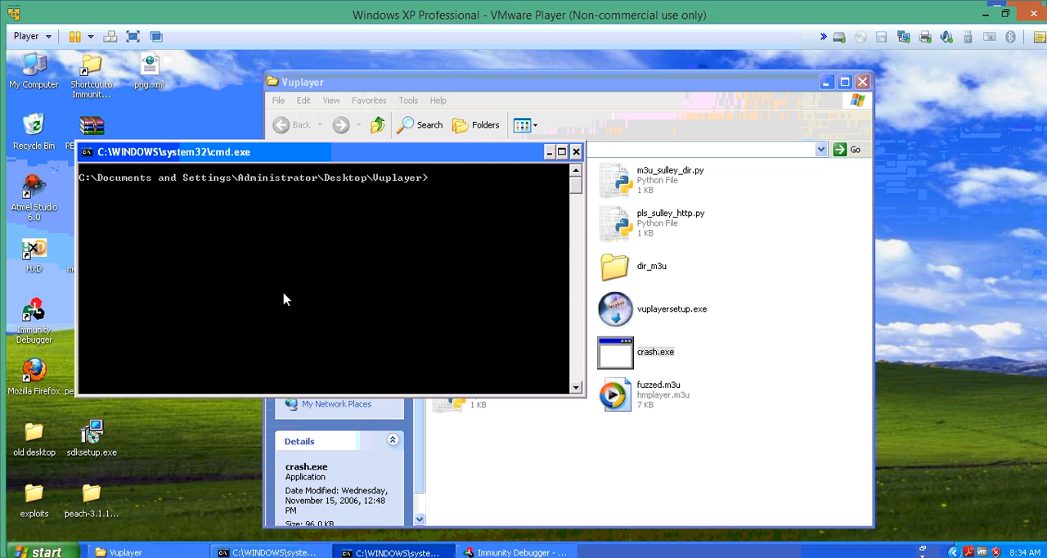
Run crash.exe for its usage, then enter a for /L (1,1,2) loop calling crash on VUPlayer.exe 4000 dir_m3u\test-%i.m3u
type("crash.exe")
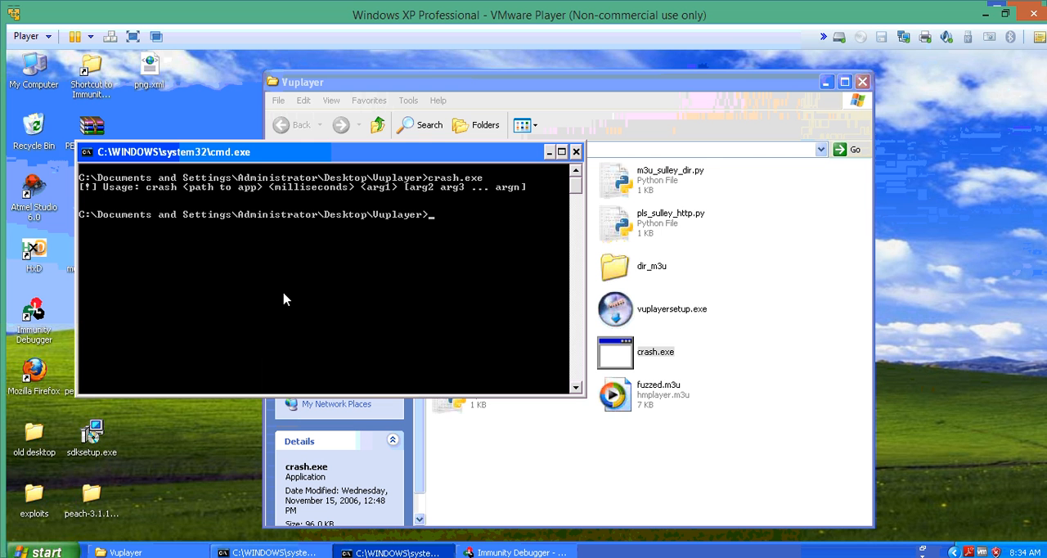
type("for /L %i in (1,1,2) do @crash \"C:\\Program Files\\VUPlayer\\VUPlayer.exe\" 4000 dir_m3u\\test-1.m3u")
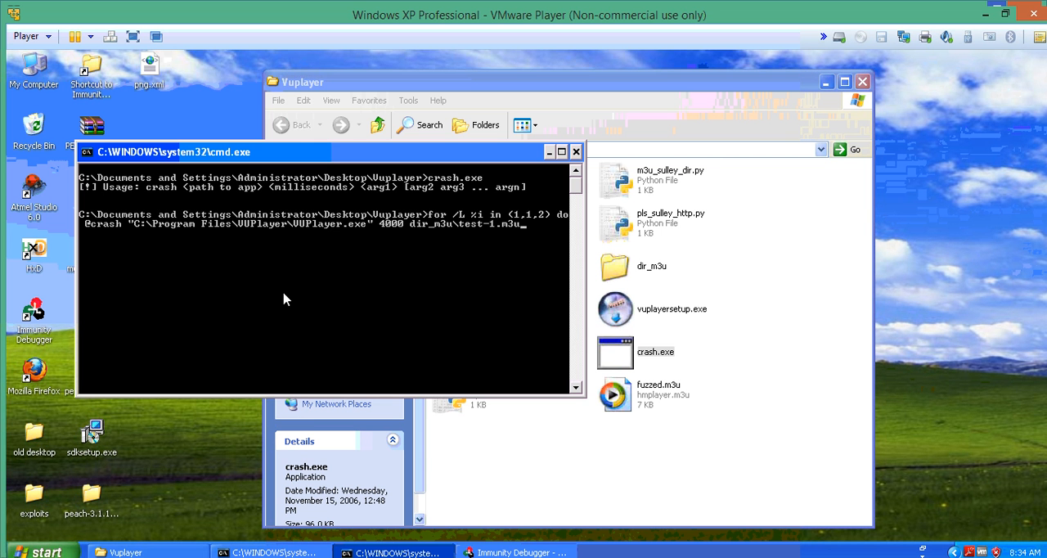
mouse_move(517, 324)
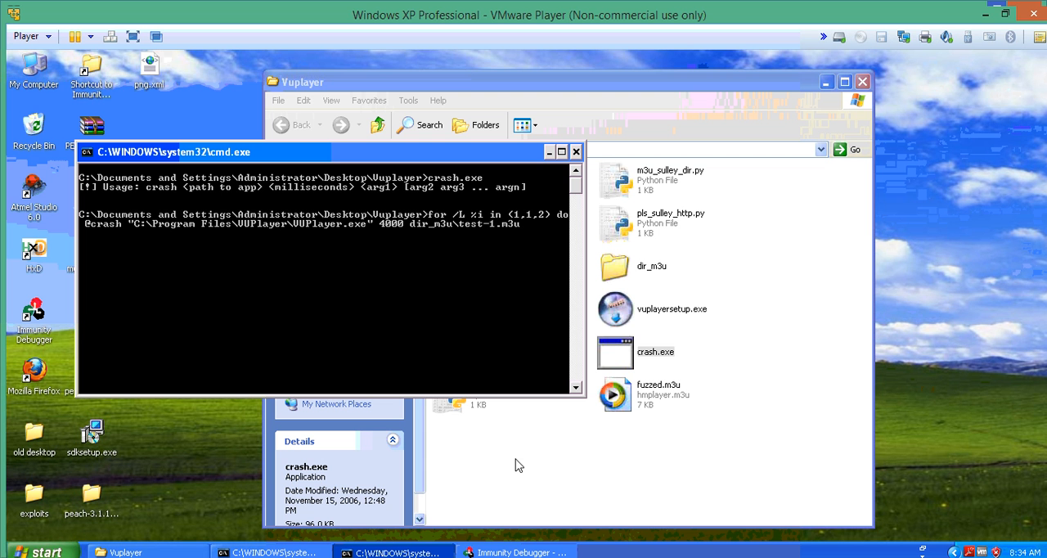
mouse_move(490, 236)
type("%i")
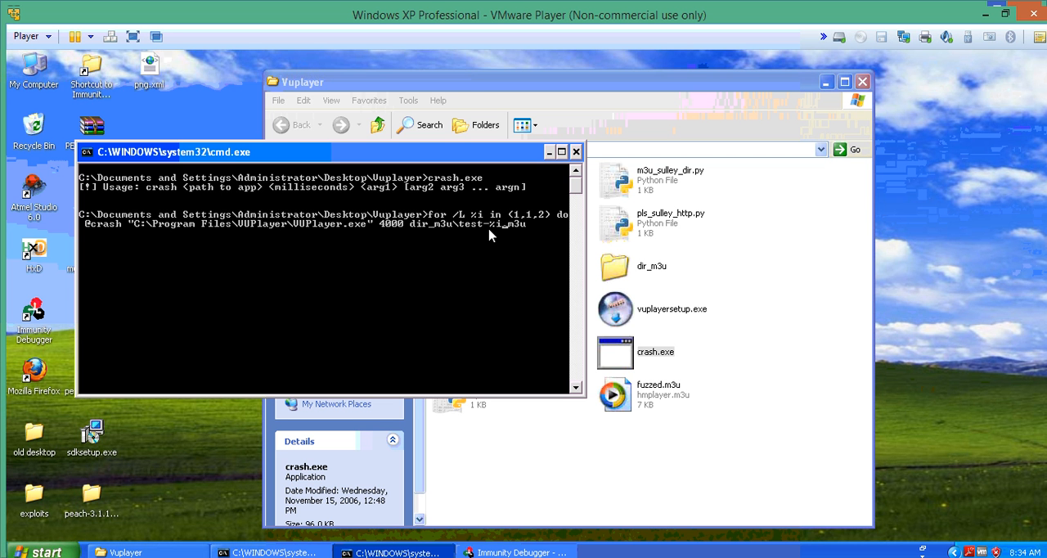
mouse_move(426, 301)
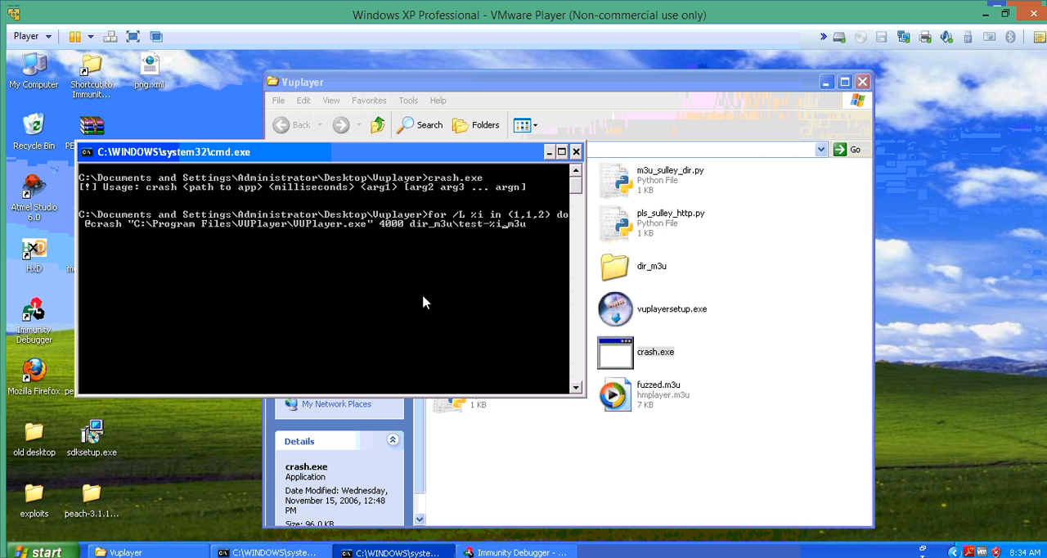
mouse_move(540, 229)
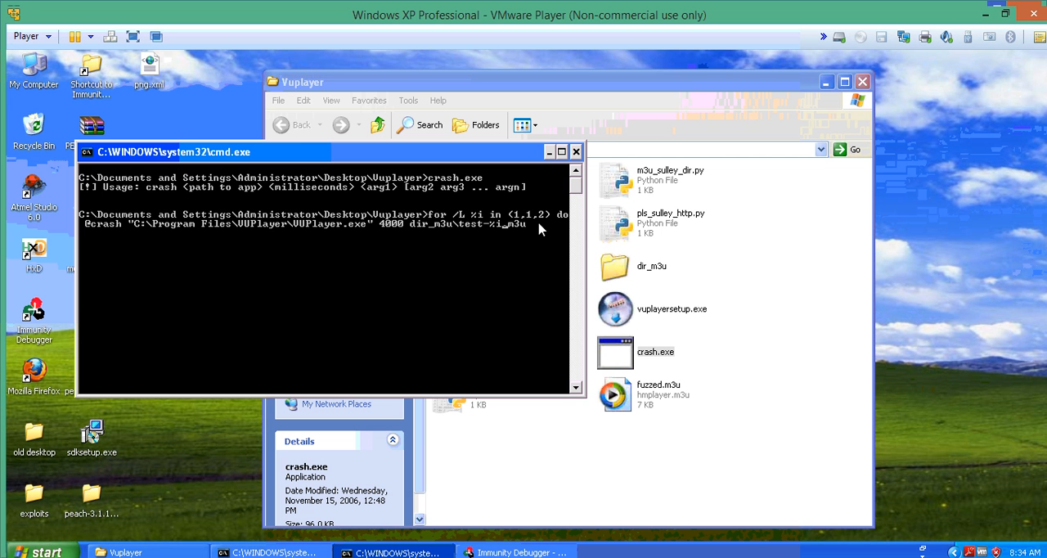
mouse_move(633, 252)
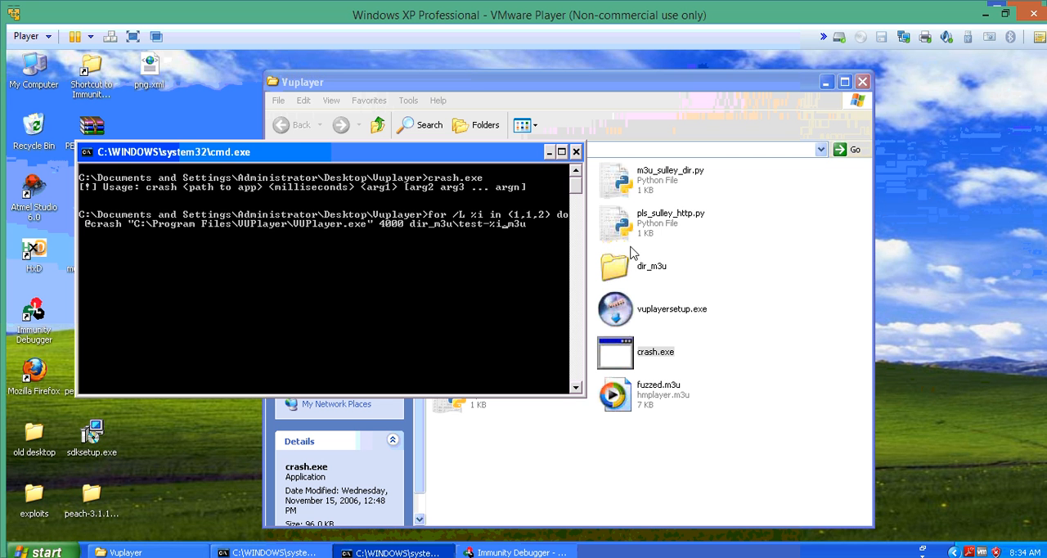
double_click(615, 264)
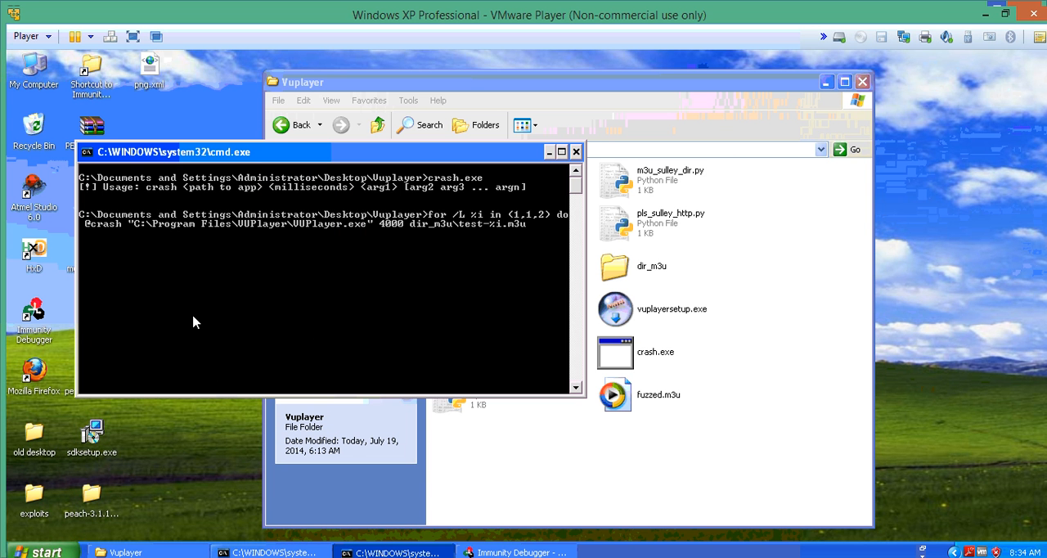
mouse_move(228, 297)
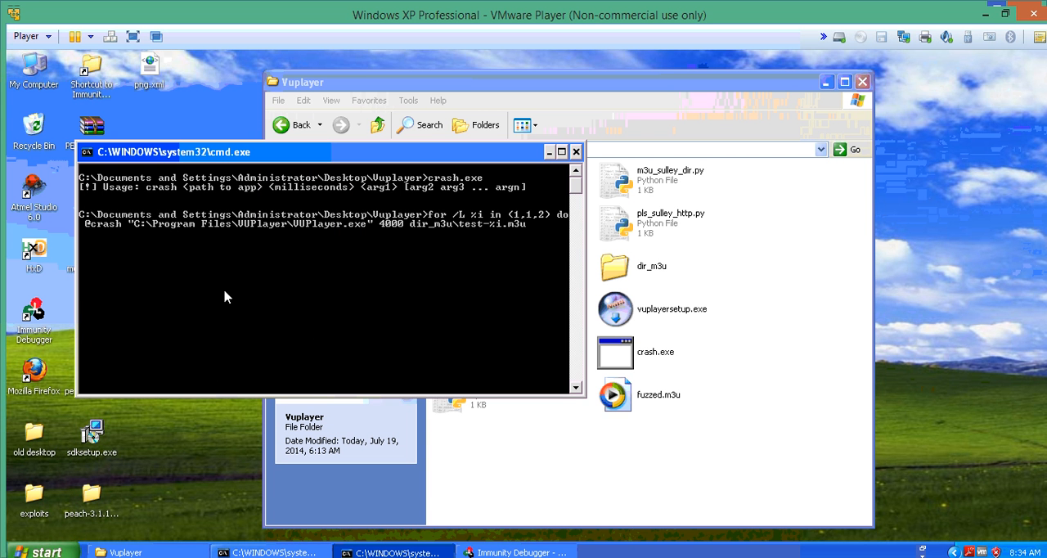
mouse_move(317, 232)
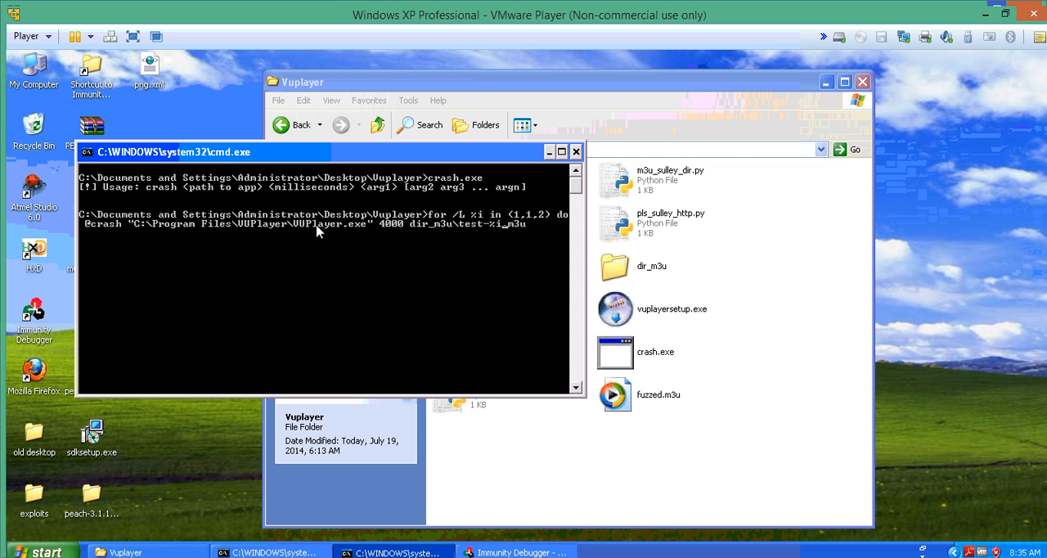
mouse_move(376, 229)
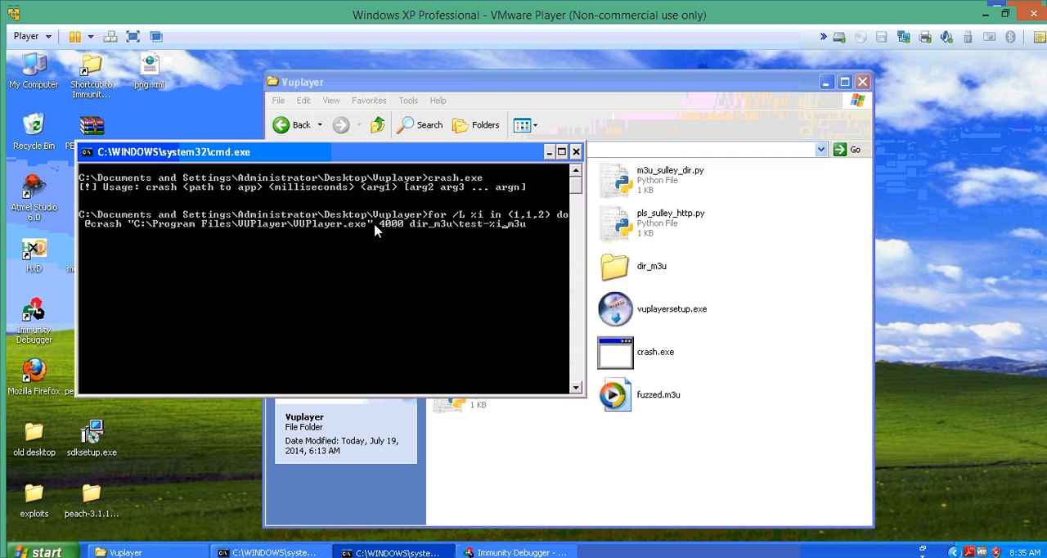
mouse_move(392, 233)
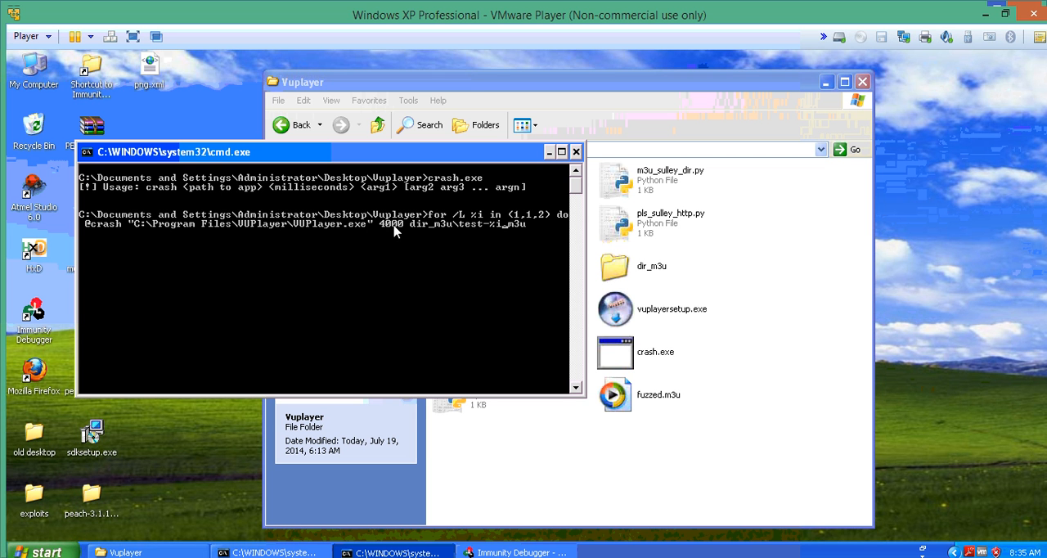
mouse_move(462, 235)
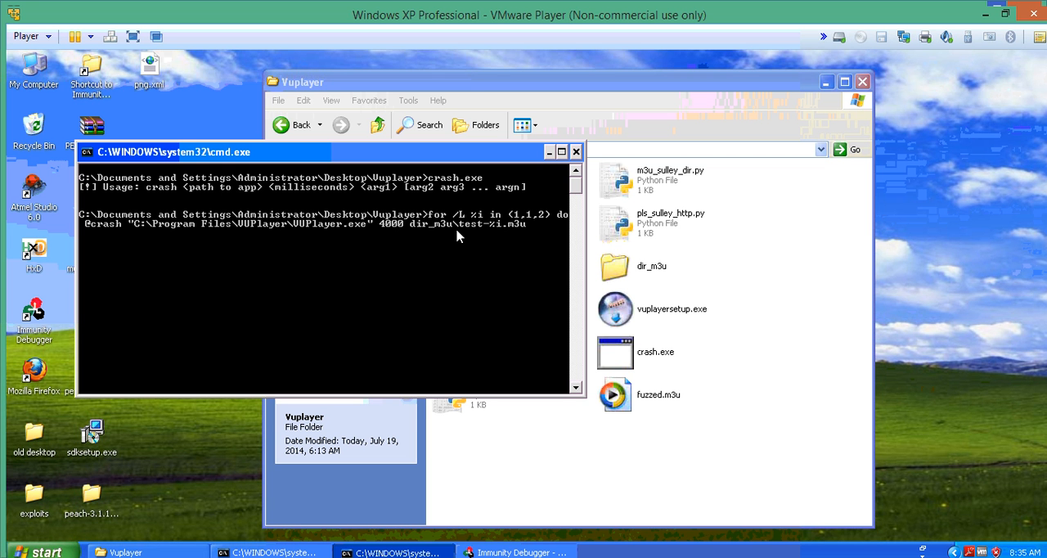
mouse_move(526, 232)
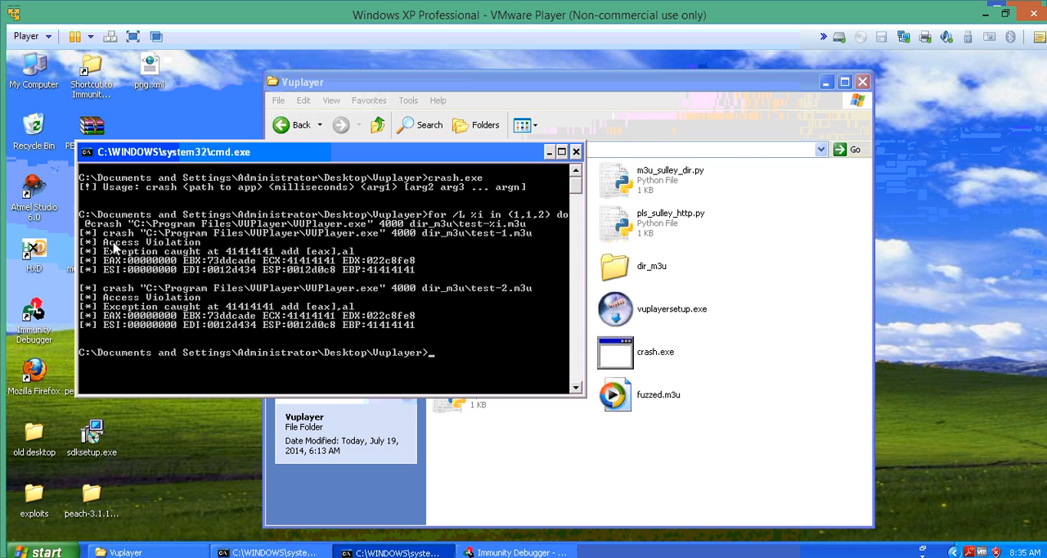
mouse_move(269, 272)
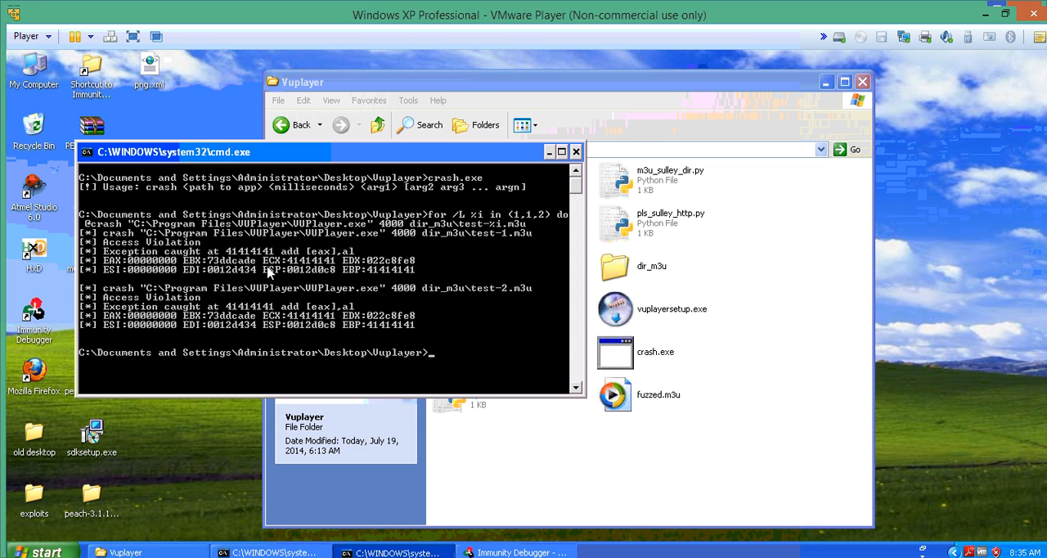
mouse_move(533, 288)
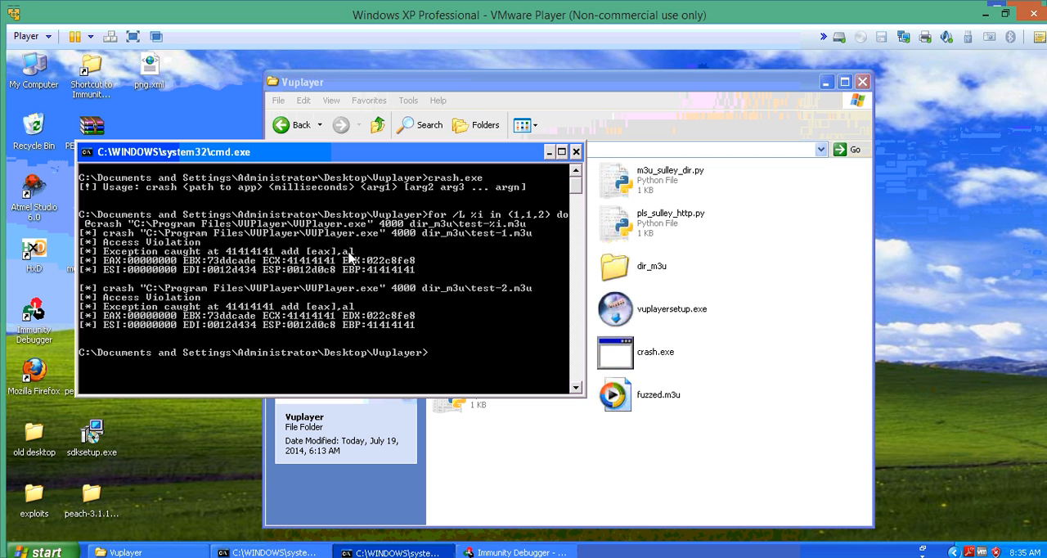
mouse_move(274, 275)
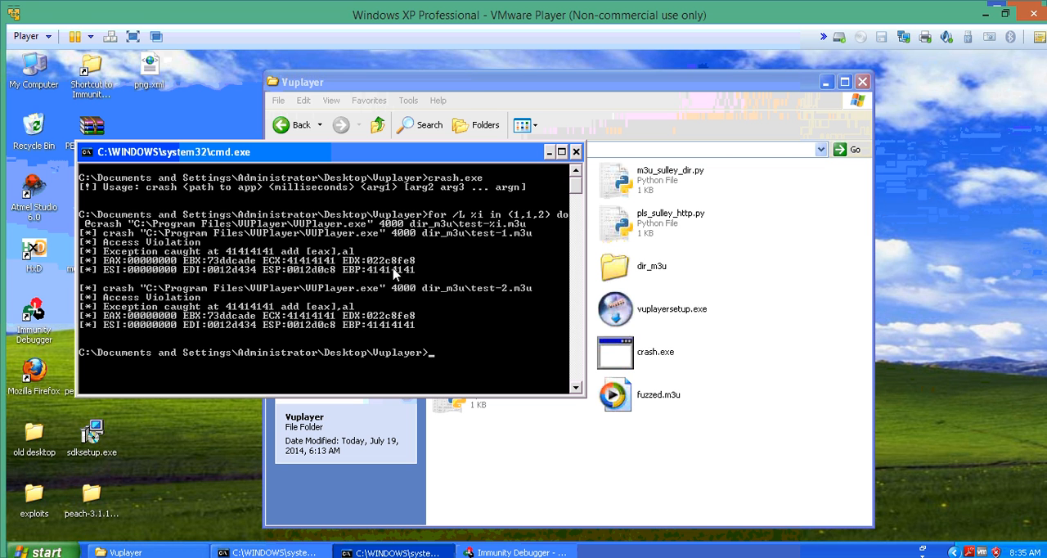
mouse_move(400, 281)
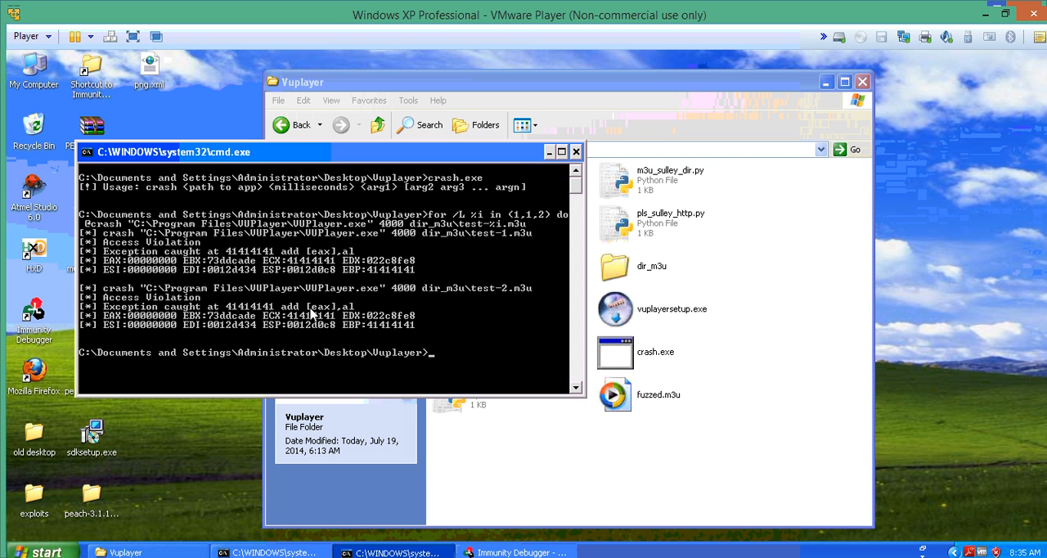
mouse_move(190, 309)
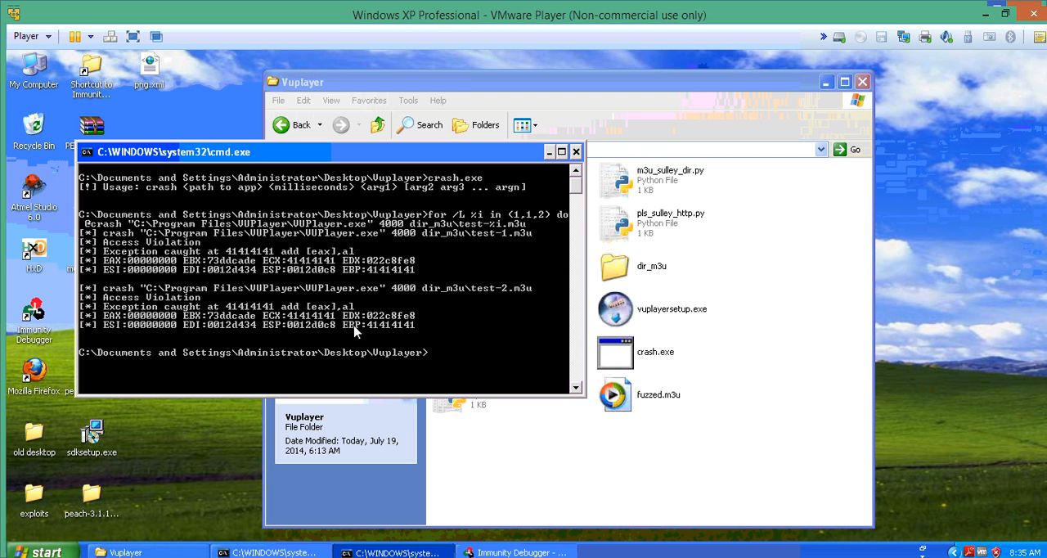
mouse_move(406, 333)
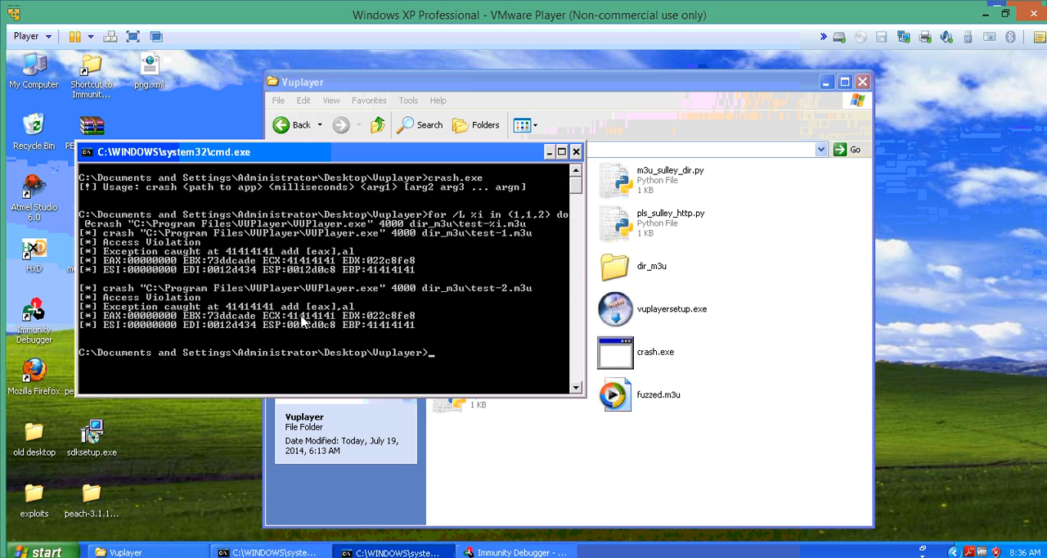
mouse_move(595, 448)
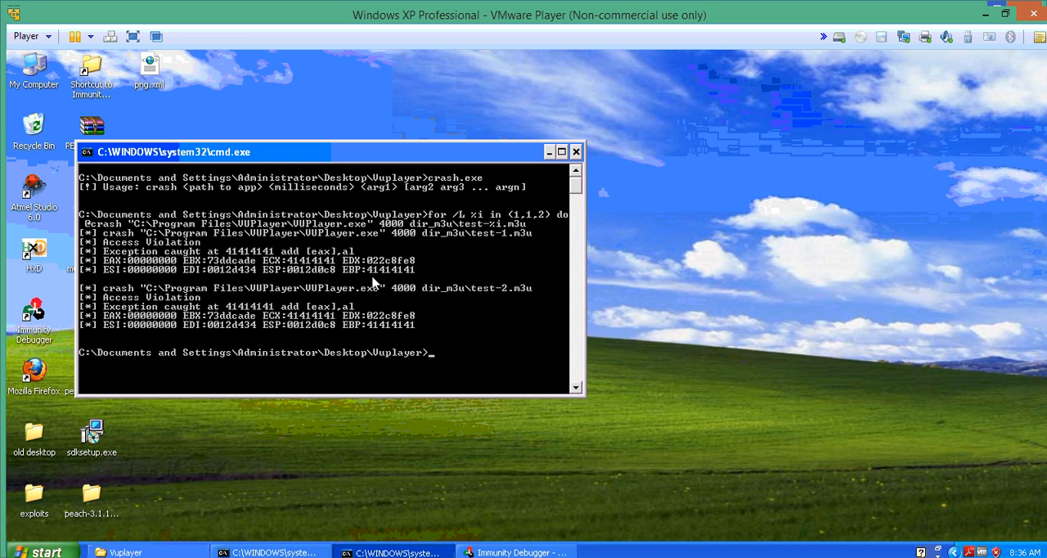
Switch between the command prompt and Immunity Debugger, landing on the debugger window
left_click(546, 151)
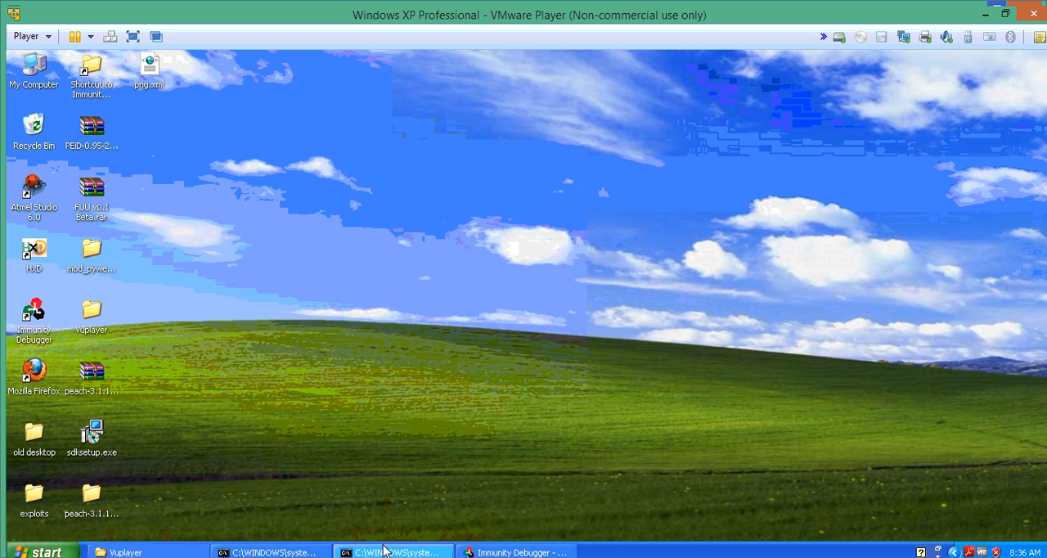
left_click(390, 550)
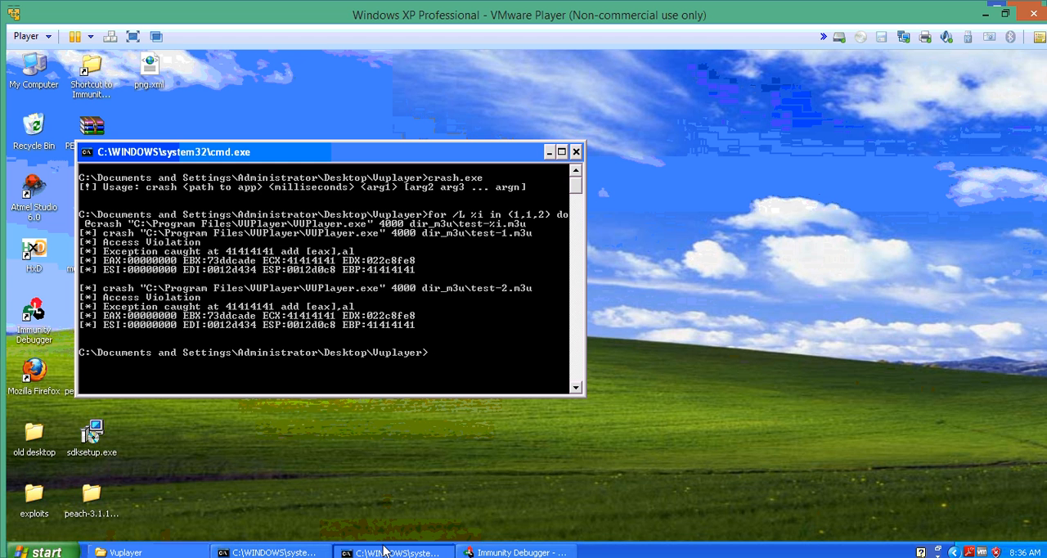
mouse_move(344, 330)
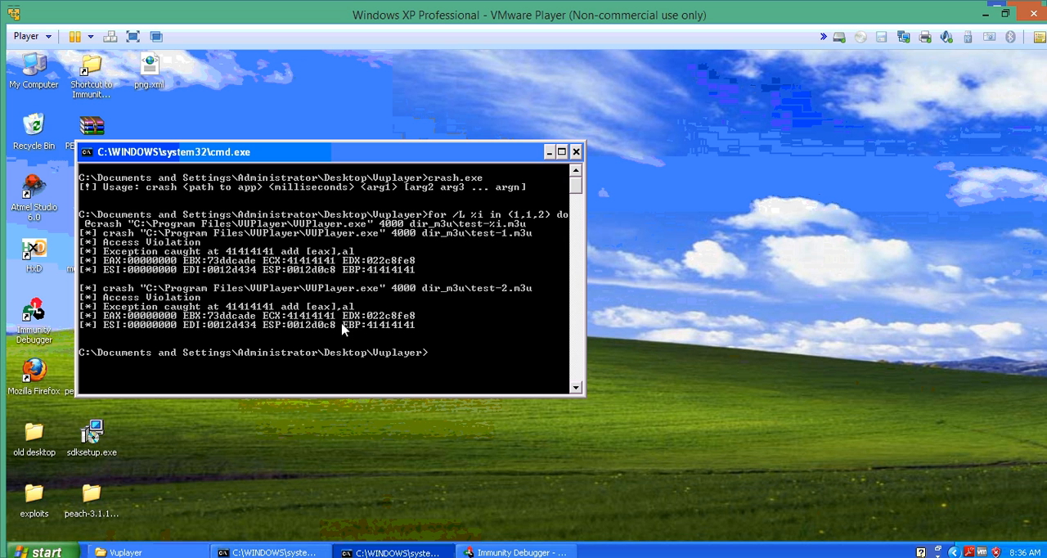
mouse_move(432, 359)
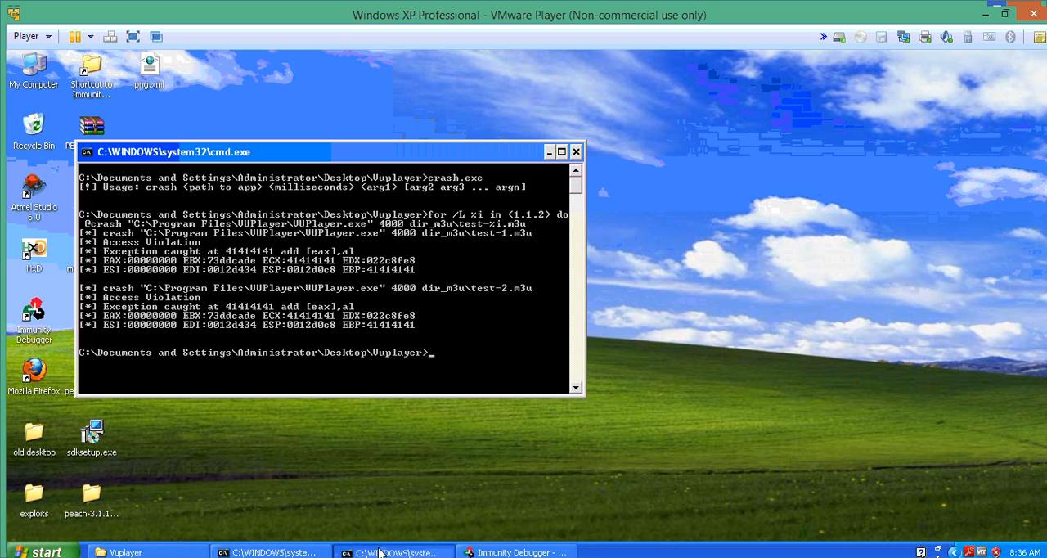
left_click(547, 150)
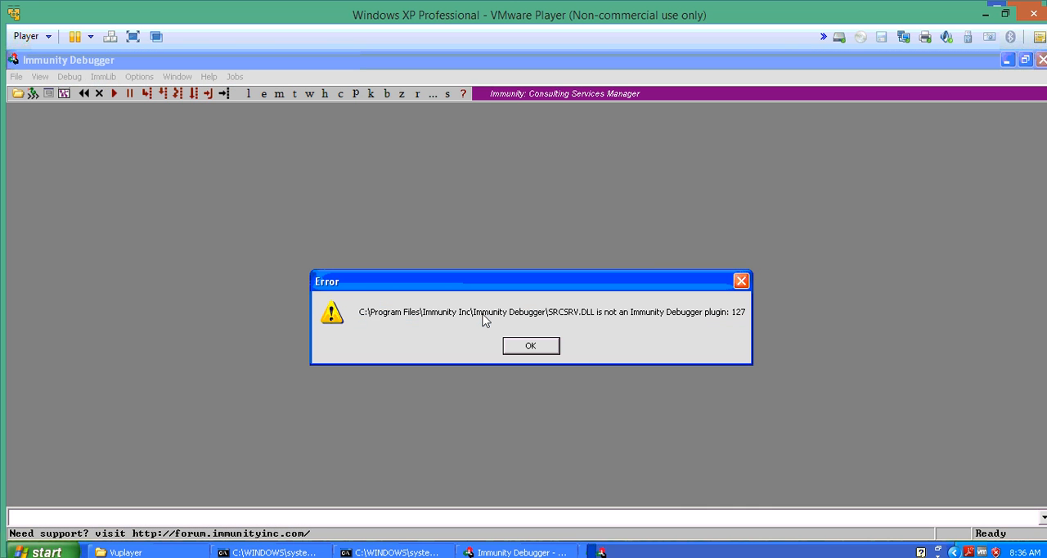
Dismiss the SRCSRV.DLL and SYMSRV.DLL plugin error dialogs to reach the empty CPU view
left_click(530, 345)
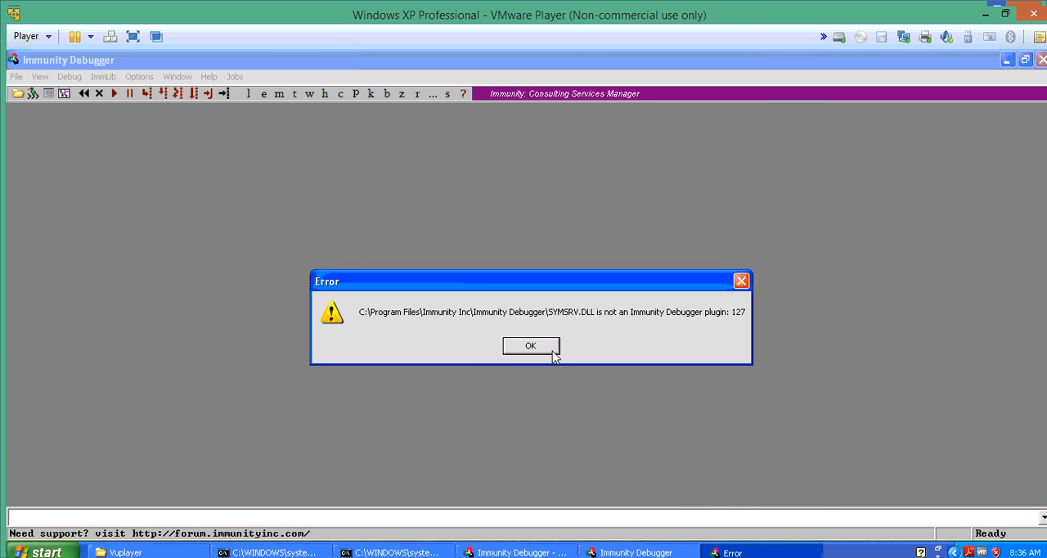
left_click(530, 345)
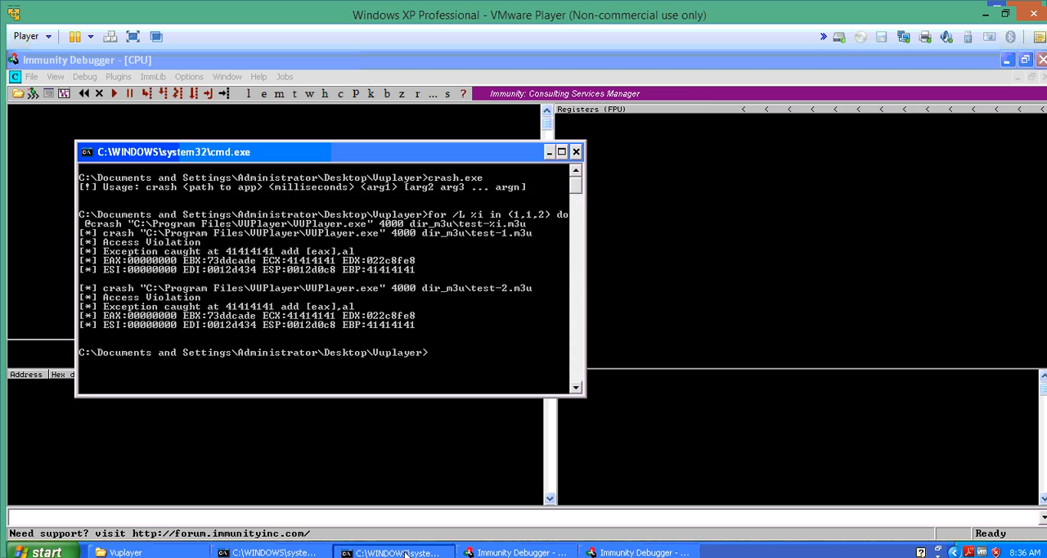
mouse_move(412, 324)
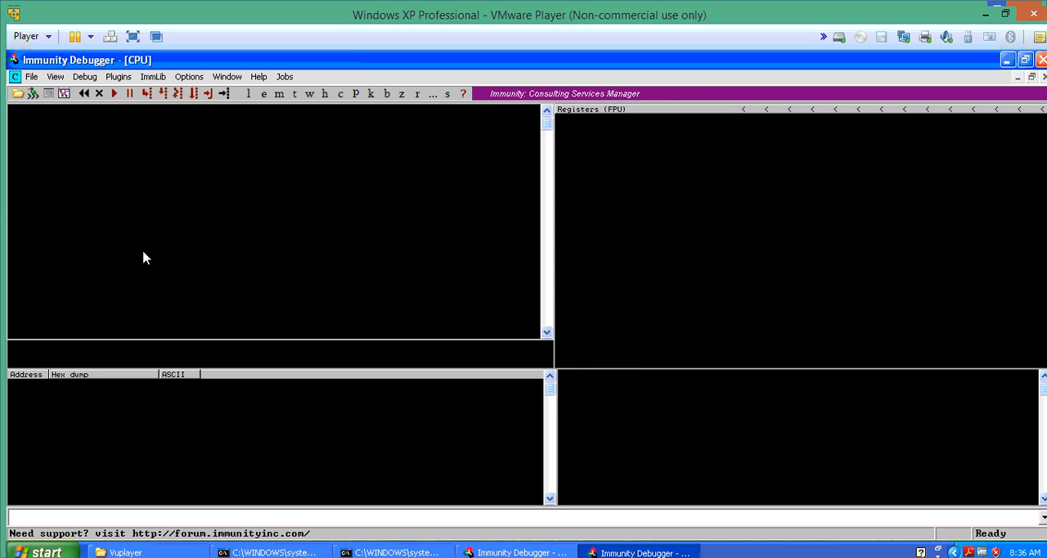
Load C:\Program Files\VUPlayer\VUPlayer.exe from the File recent list and accept the Entry Point Alert
left_click(33, 75)
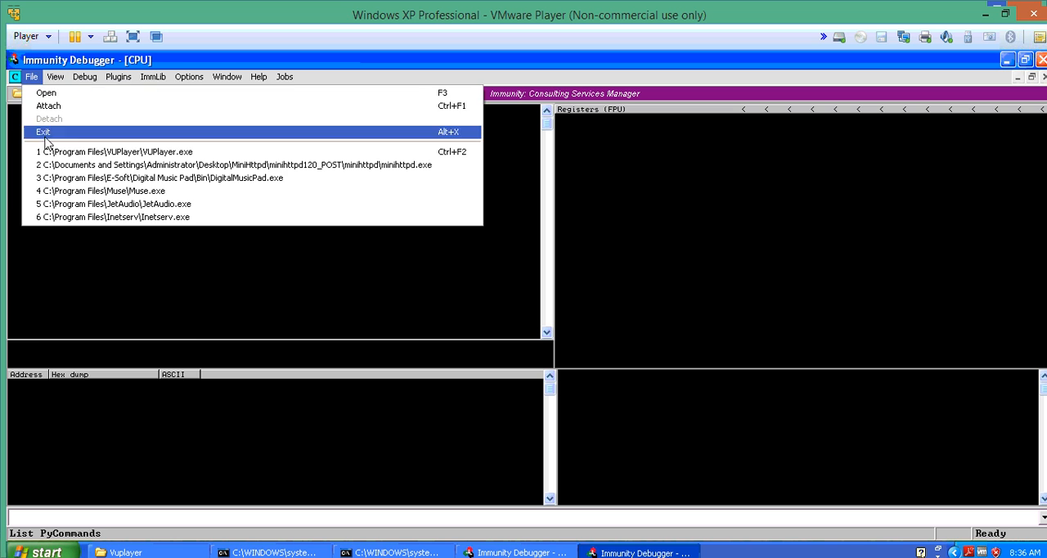
left_click(107, 153)
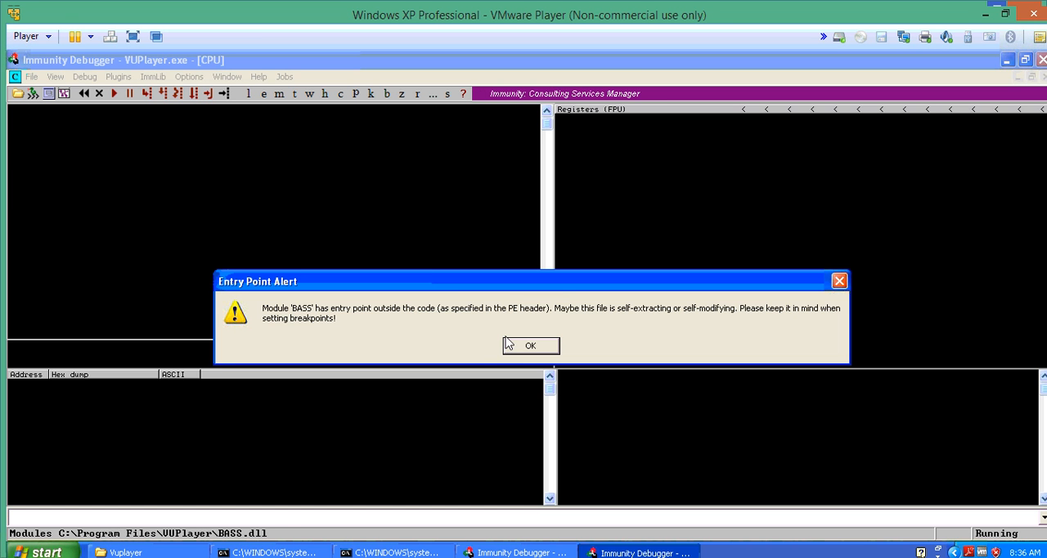
left_click(530, 345)
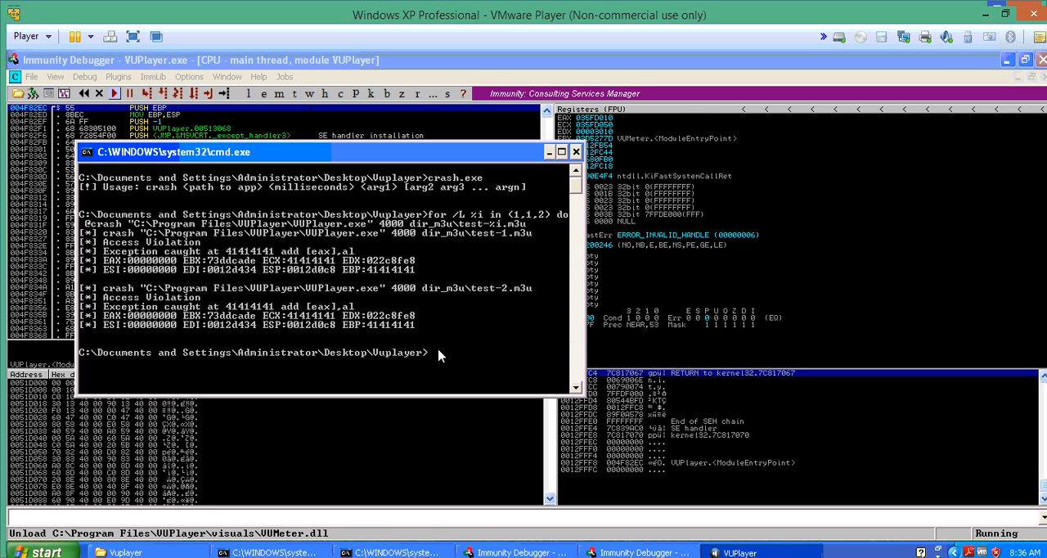
mouse_move(399, 288)
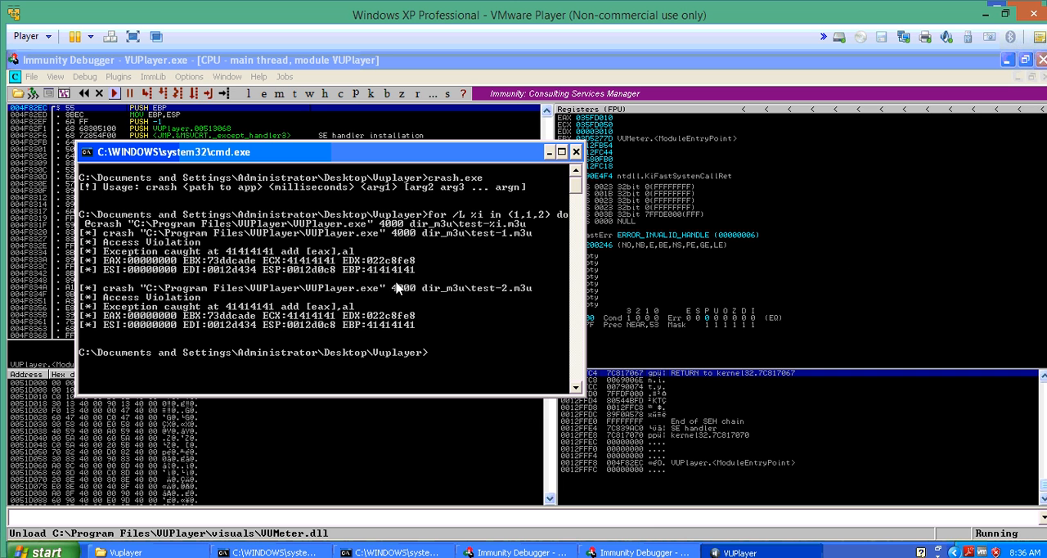
mouse_move(740, 552)
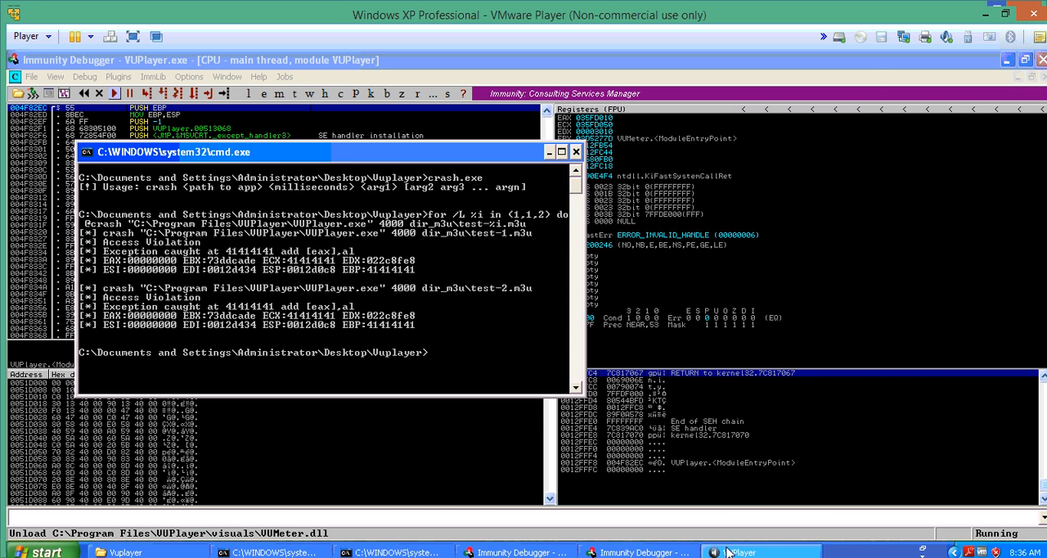
From the Vuplayer folder enter dir_m3u to load a fuzzed playlist that crashes VUPlayer at 41414141
left_click(128, 549)
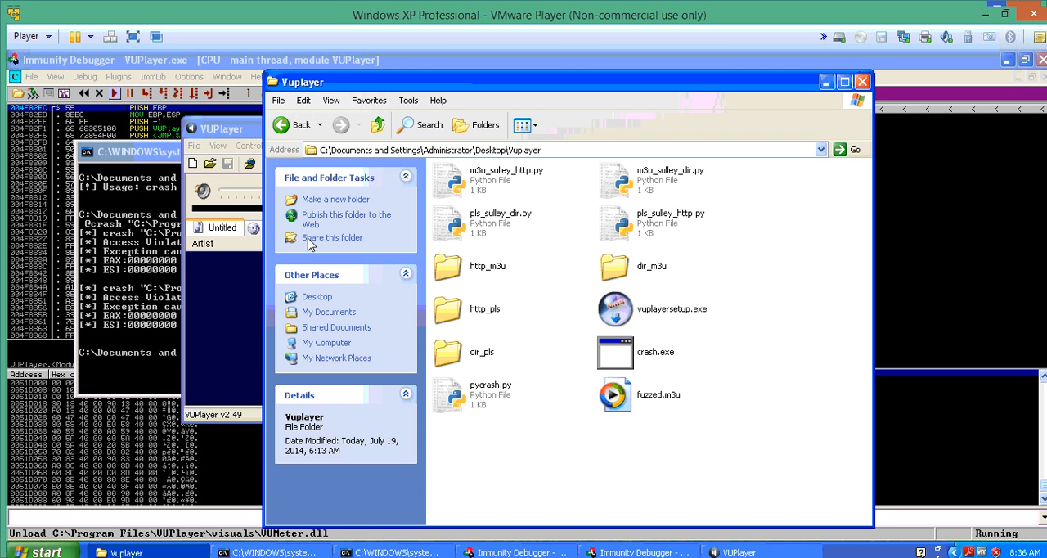
double_click(613, 265)
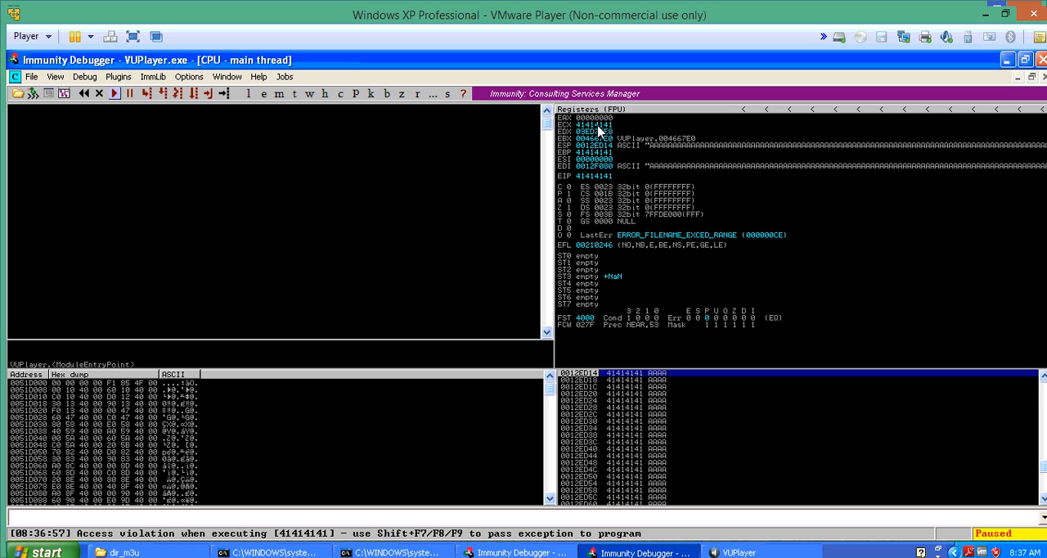
mouse_move(608, 155)
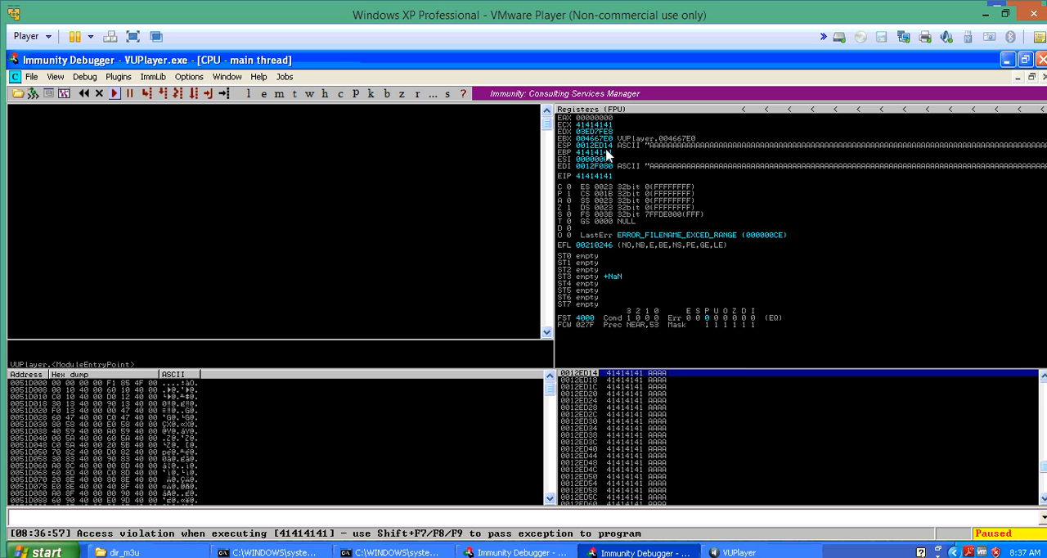
mouse_move(628, 475)
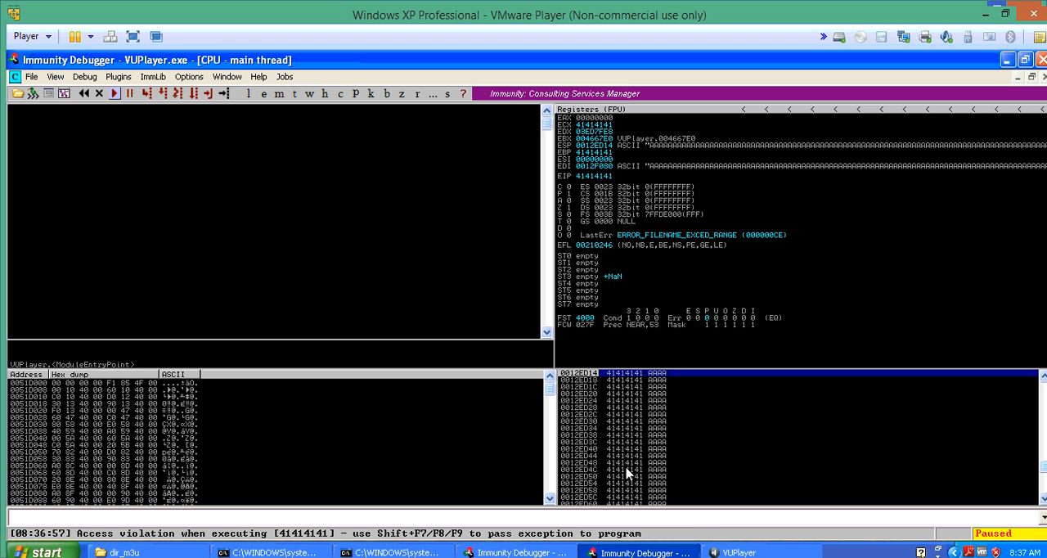
mouse_move(646, 511)
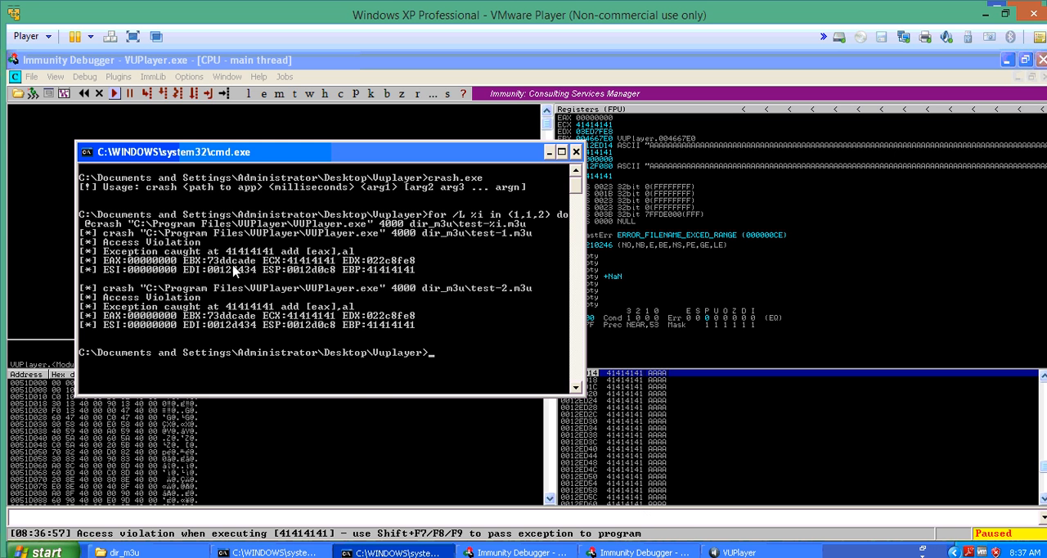
mouse_move(366, 341)
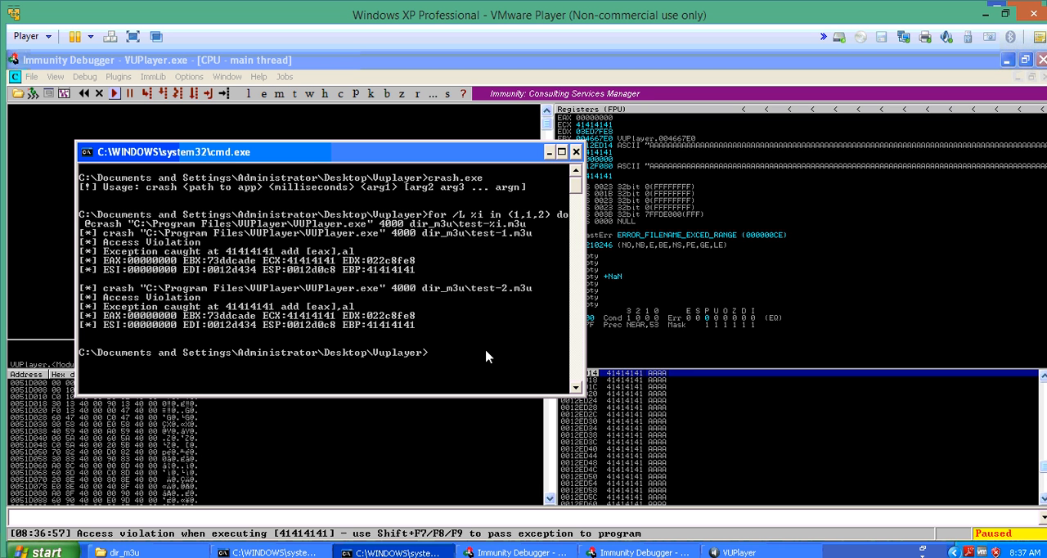
Start a 'cl' command at the prompt over the restored crash loop results
type("cl")
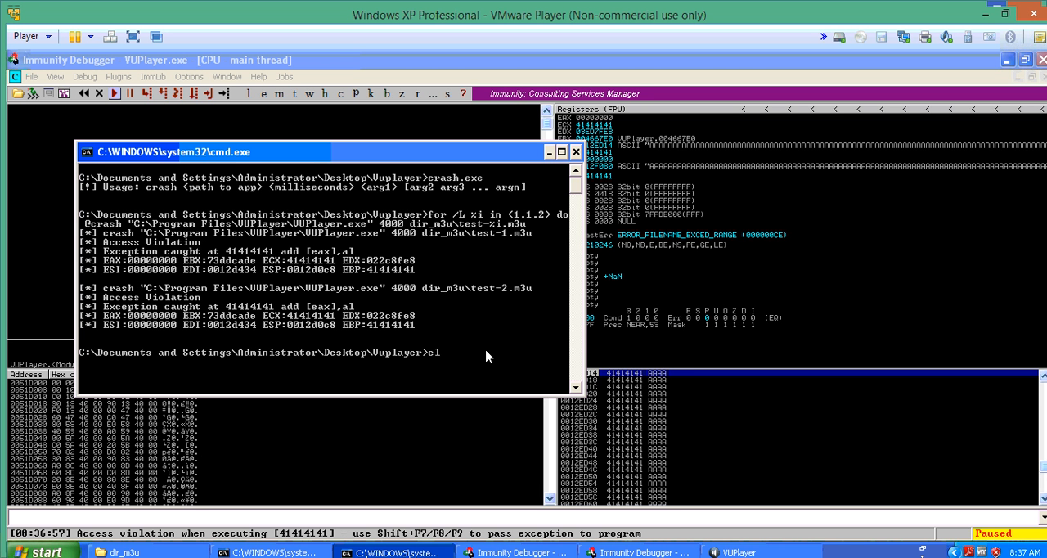